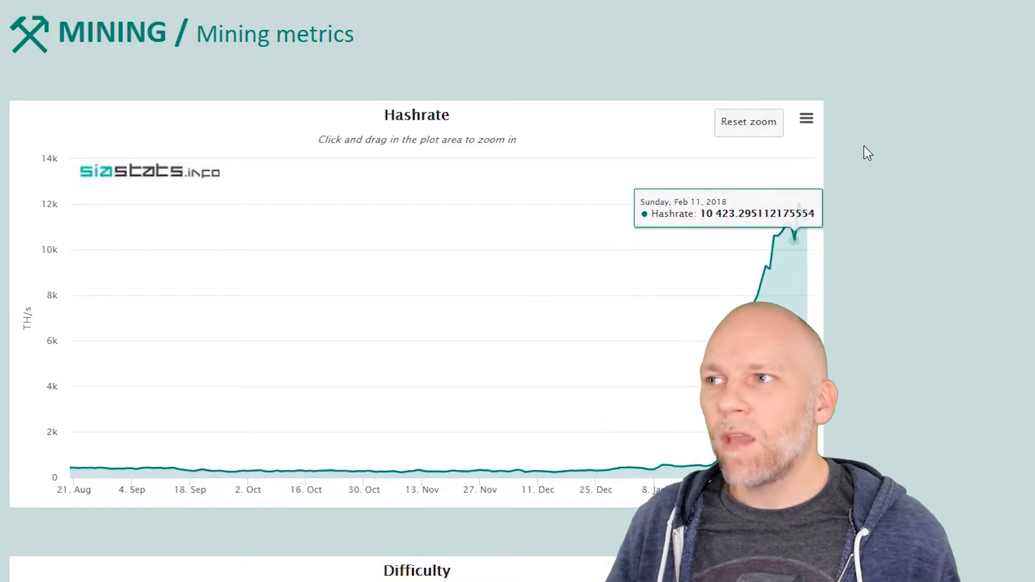
{"action": "mouse_move", "coordinate": [760, 254]}
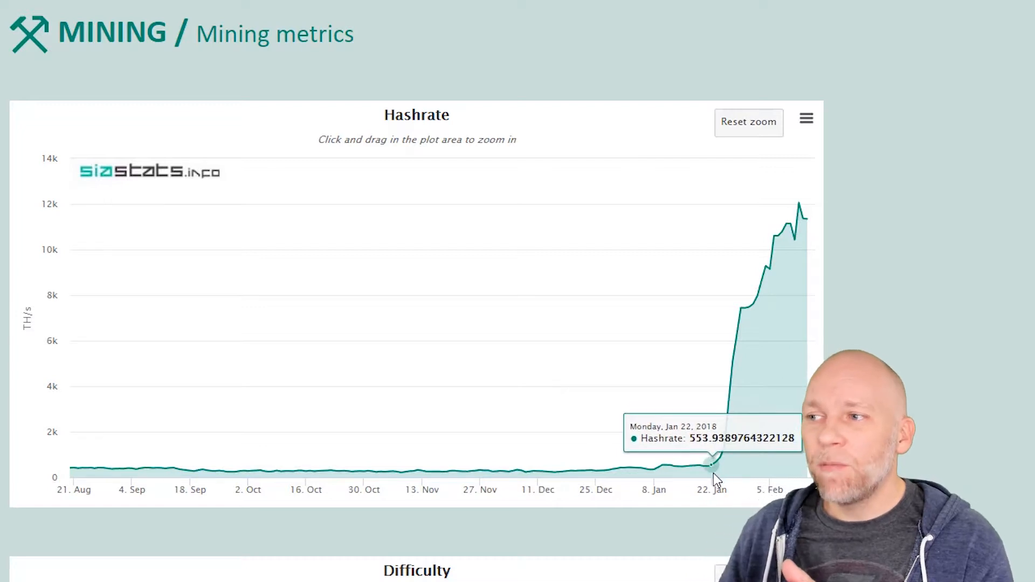
{"action": "mouse_move", "coordinate": [719, 478]}
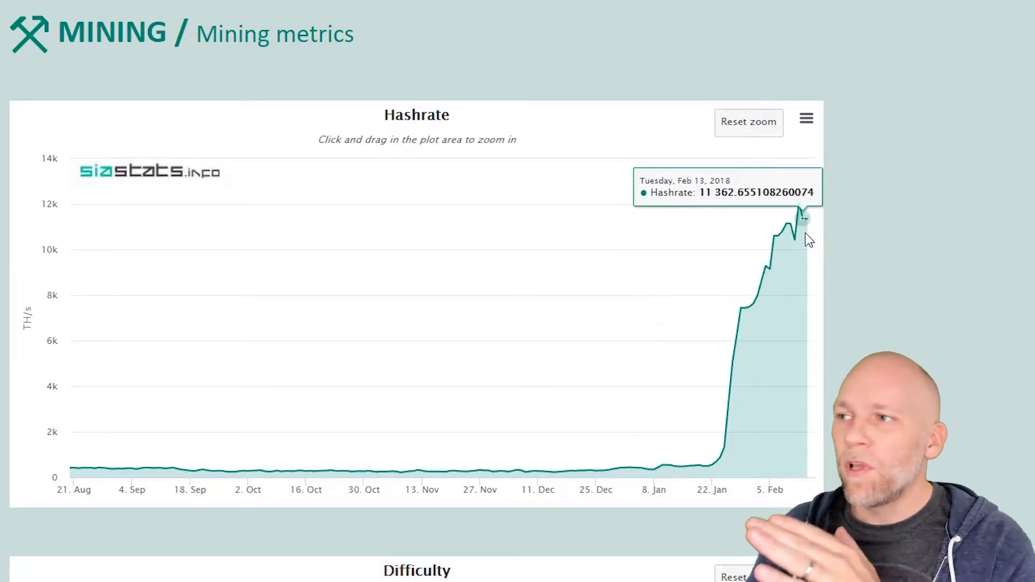
Scroll past the SiaStats Hashrate chart down to the Difficulty chart peaking near 12k.
{"action": "scroll", "scroll_direction": "down", "scroll_amount": 3}
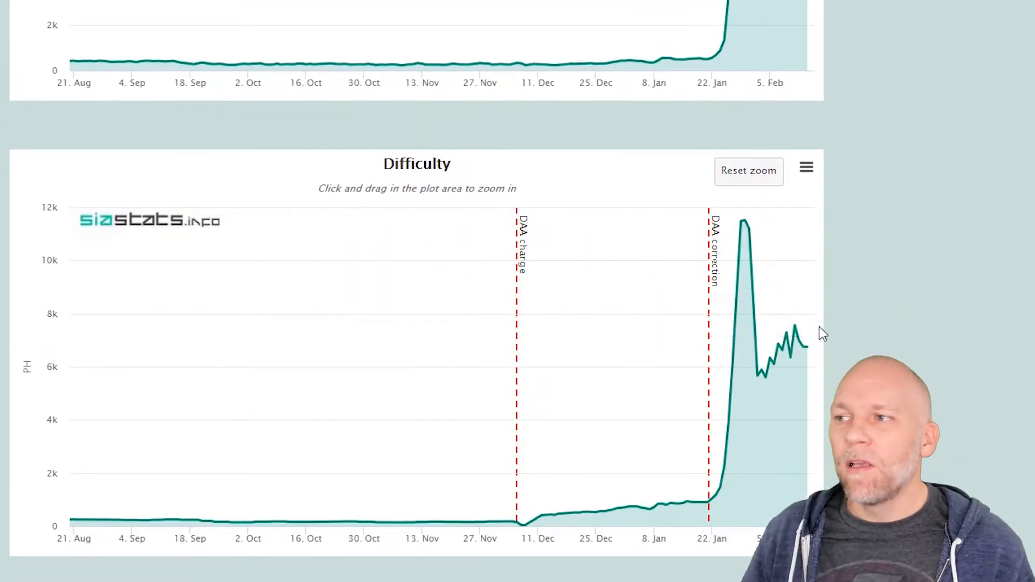
{"action": "mouse_move", "coordinate": [804, 348]}
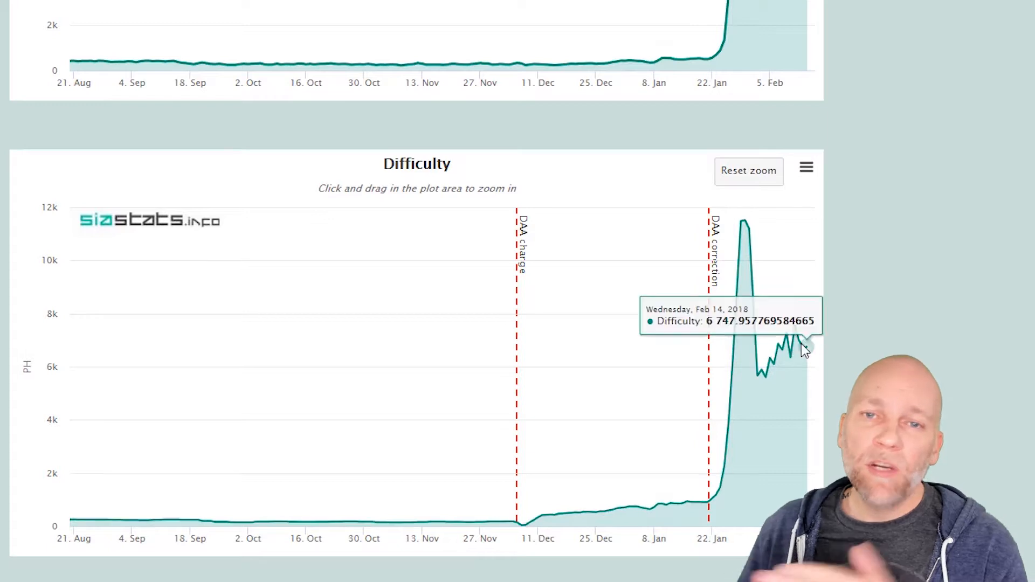
{"action": "mouse_move", "coordinate": [738, 259]}
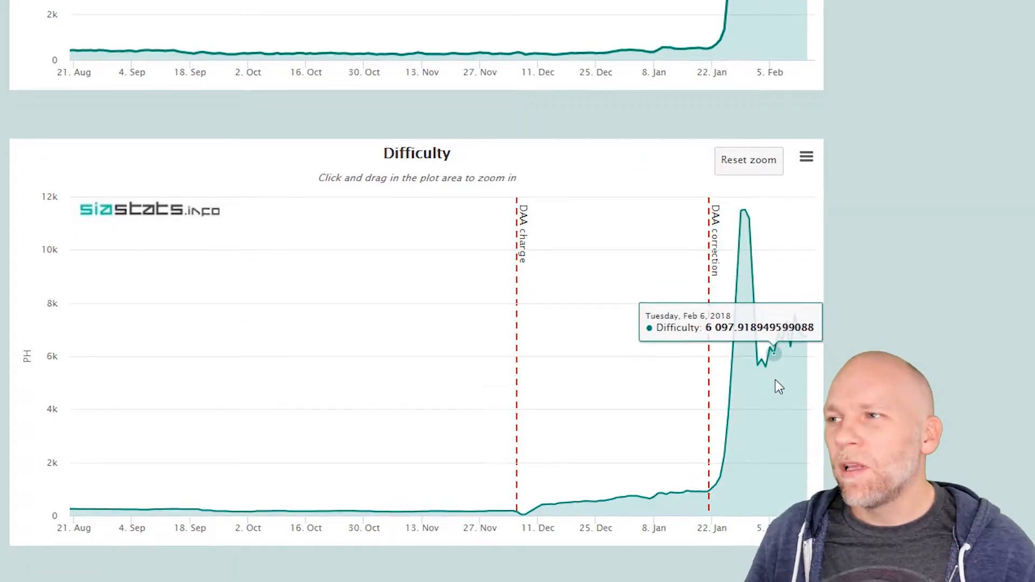
{"action": "scroll", "scroll_direction": "down", "scroll_amount": 3}
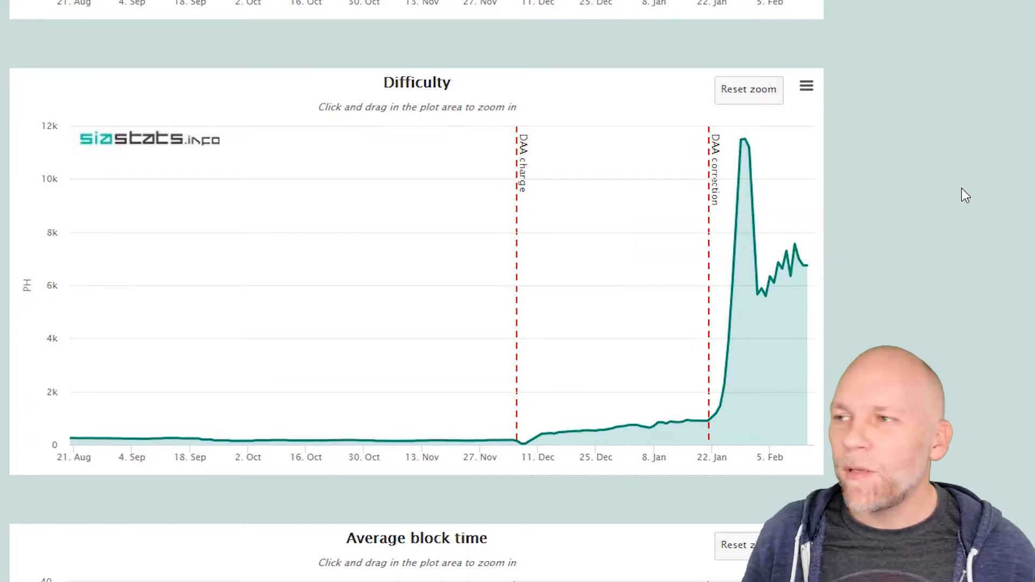
{"action": "scroll", "scroll_direction": "down", "scroll_amount": 3}
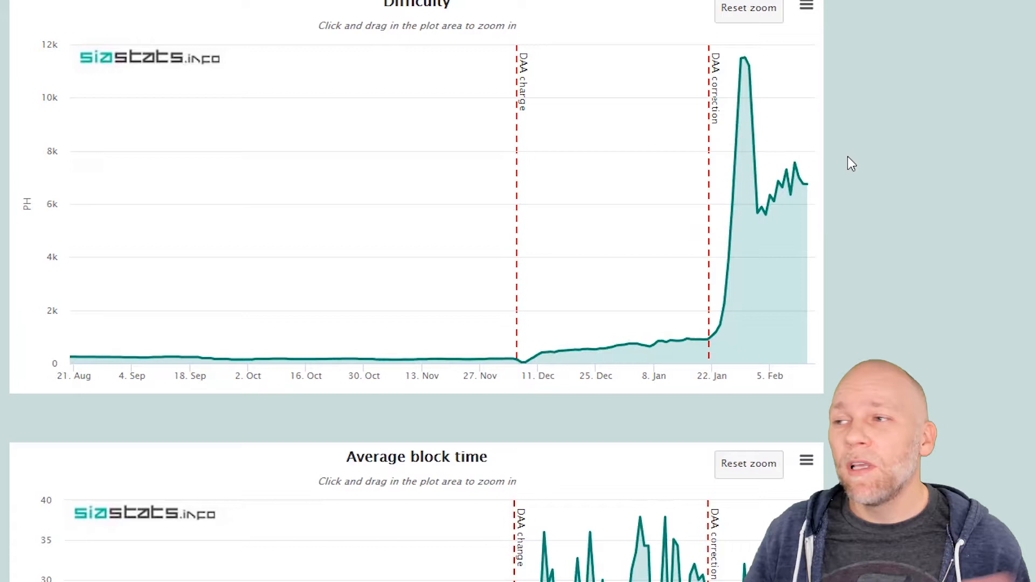
Scroll down to show the full Average block time chart between the DAA markers.
{"action": "scroll", "scroll_direction": "down", "scroll_amount": 3}
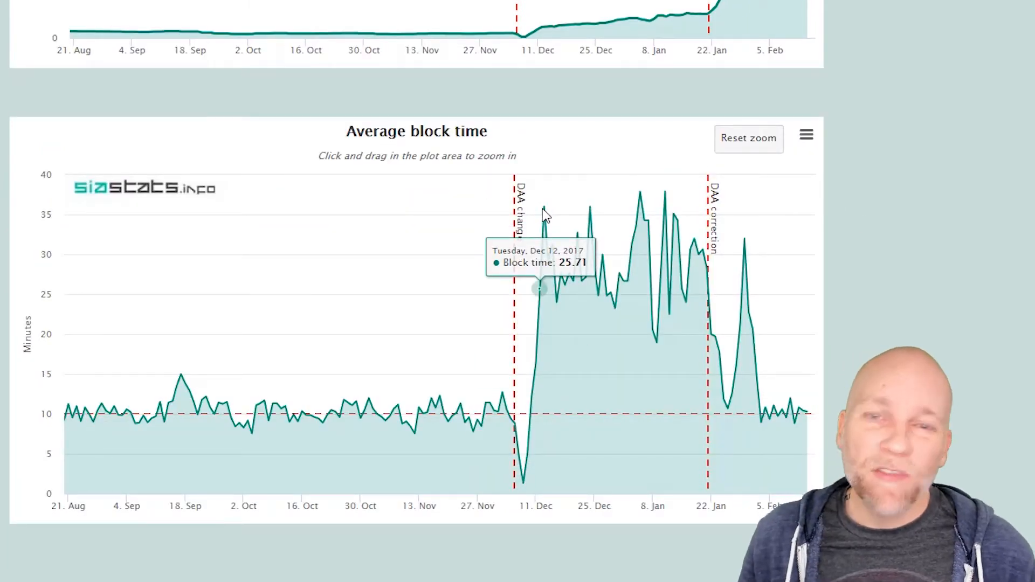
{"action": "mouse_move", "coordinate": [737, 295]}
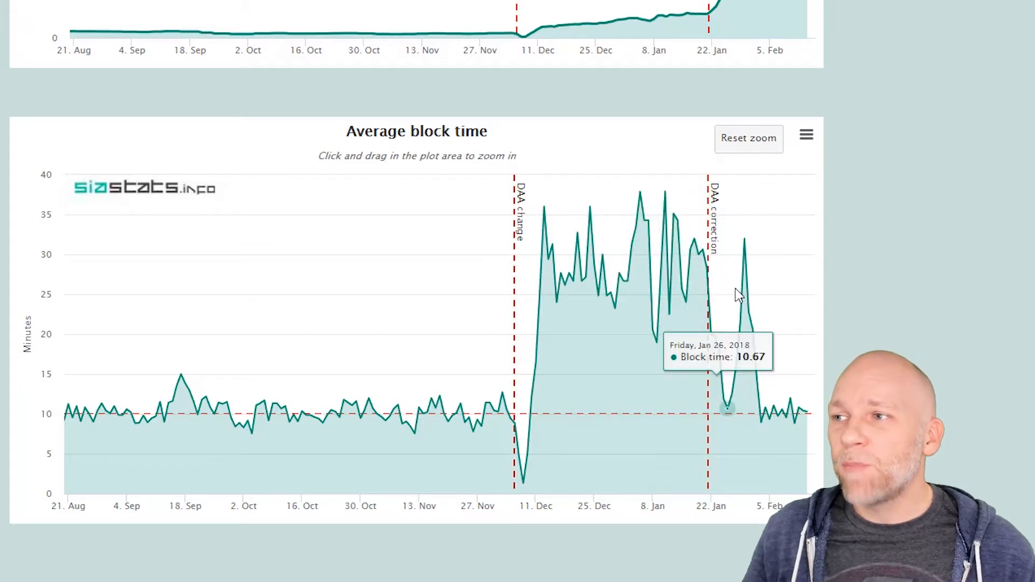
{"action": "mouse_move", "coordinate": [783, 421]}
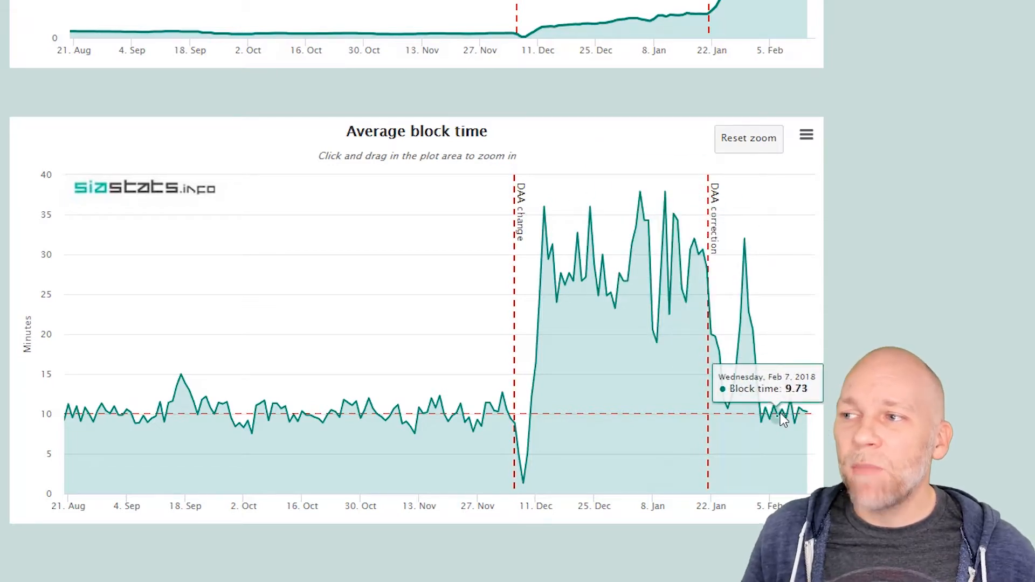
{"action": "mouse_move", "coordinate": [813, 418]}
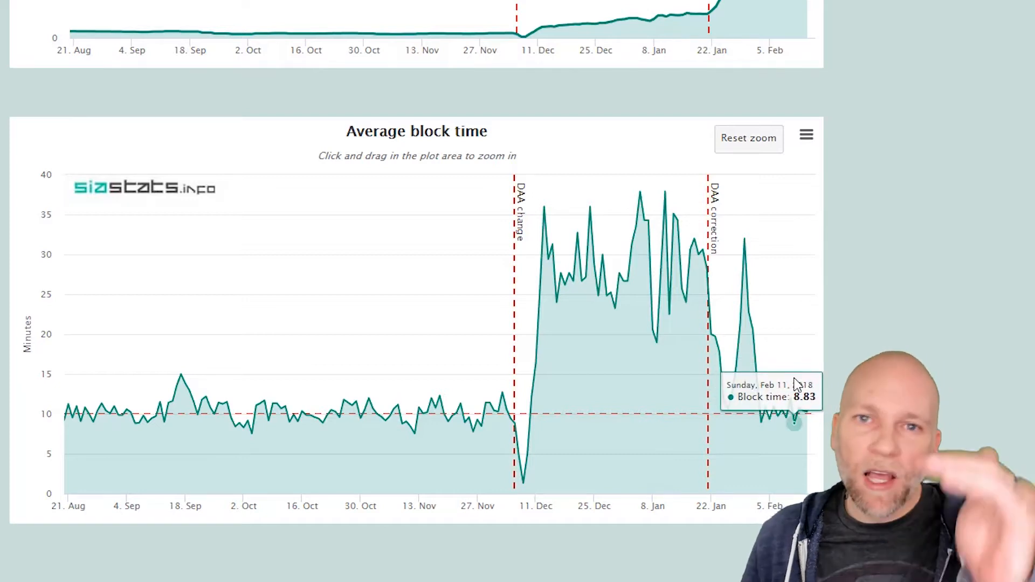
{"action": "mouse_move", "coordinate": [815, 401]}
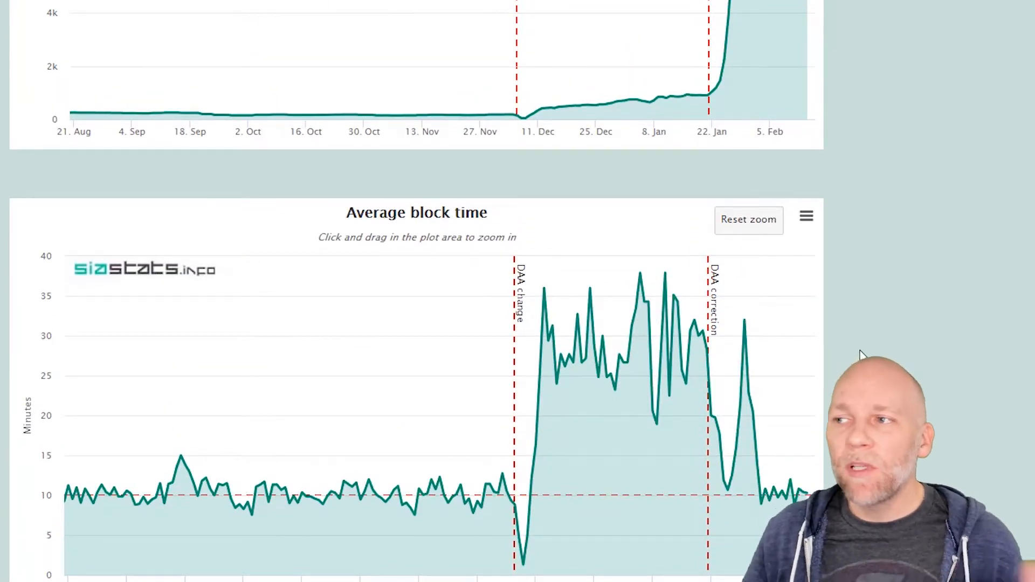
{"action": "mouse_move", "coordinate": [855, 357]}
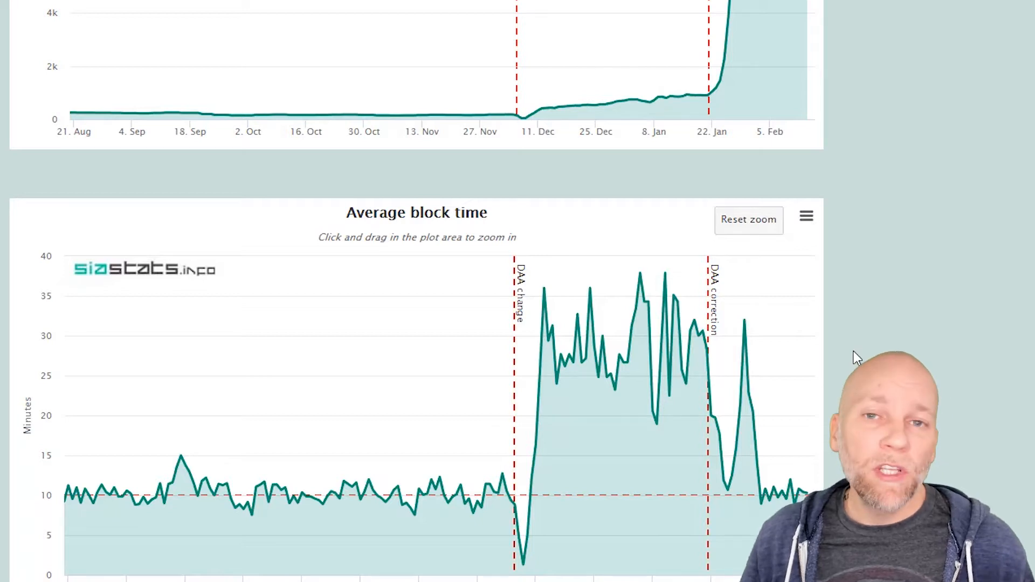
{"action": "scroll", "scroll_direction": "down", "scroll_amount": 3}
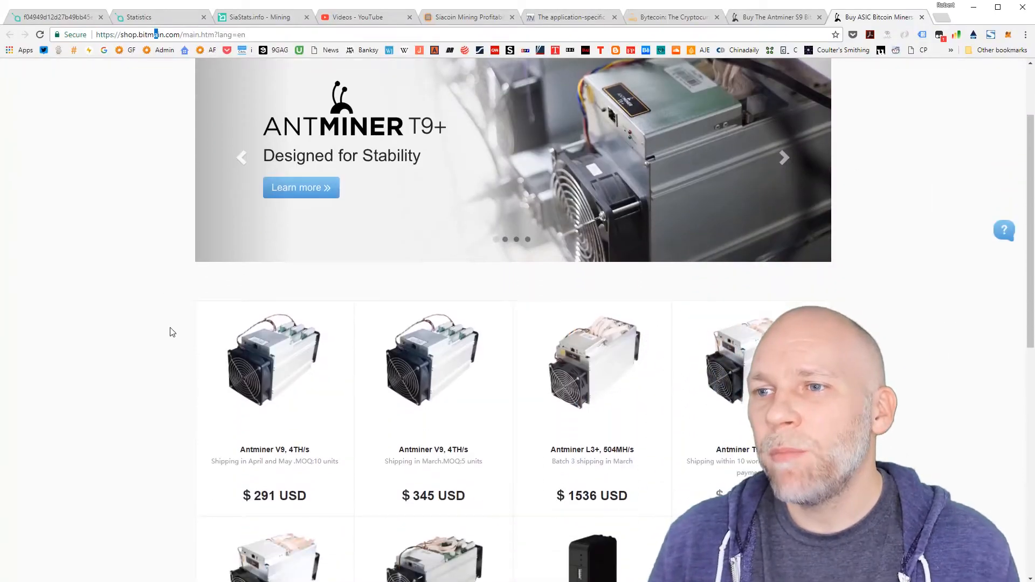
Scroll through Bitmain's Antminer product grid, then go to the SiaMining Statistics tab.
{"action": "scroll", "scroll_direction": "down", "scroll_amount": 3}
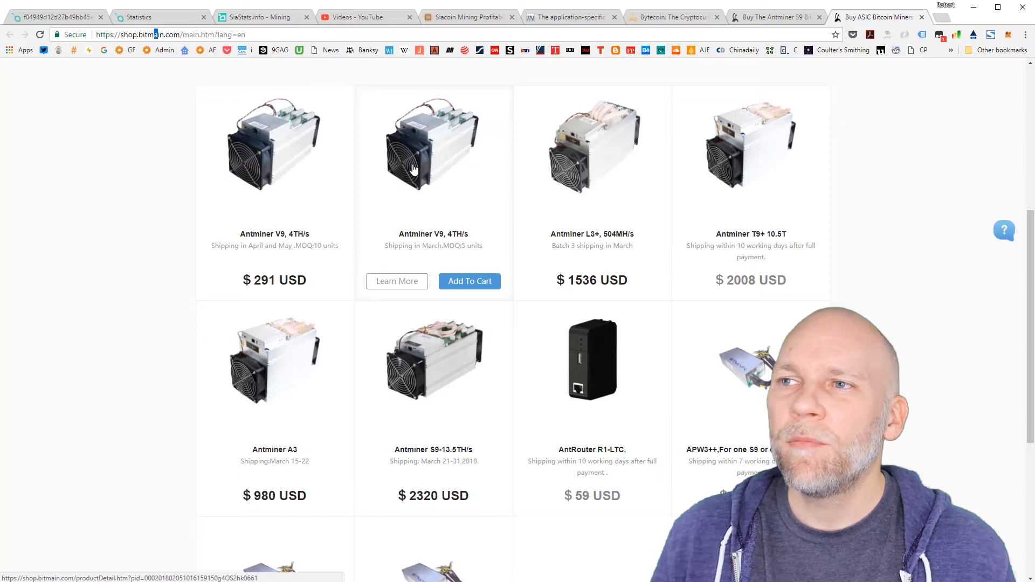
{"action": "mouse_move", "coordinate": [429, 231]}
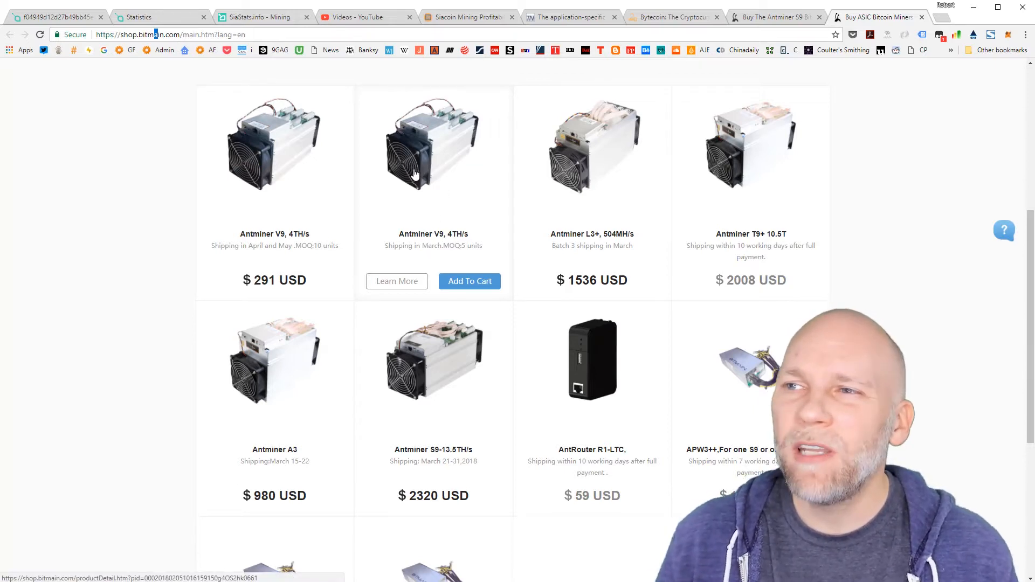
{"action": "mouse_move", "coordinate": [428, 158]}
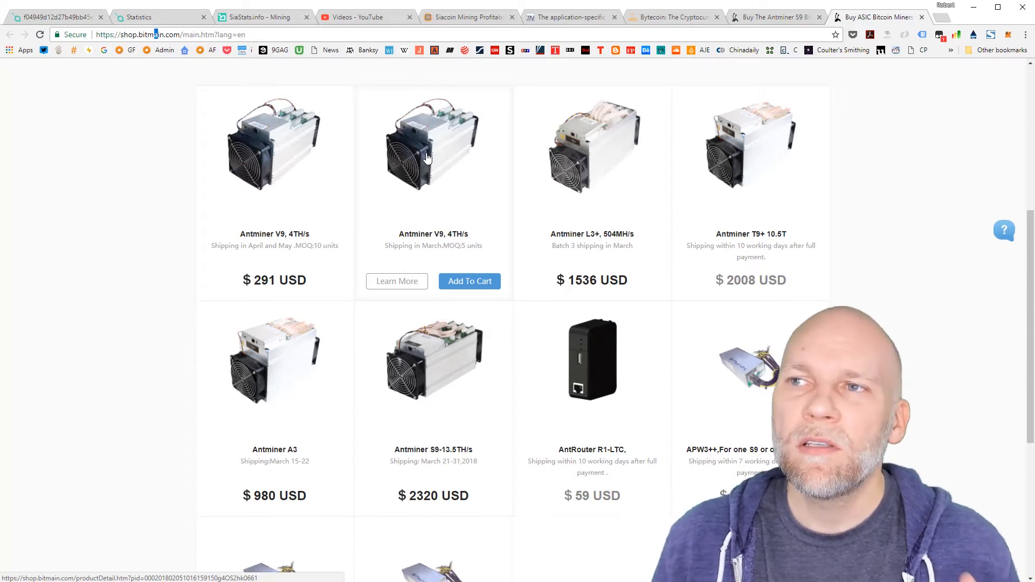
{"action": "mouse_move", "coordinate": [445, 167]}
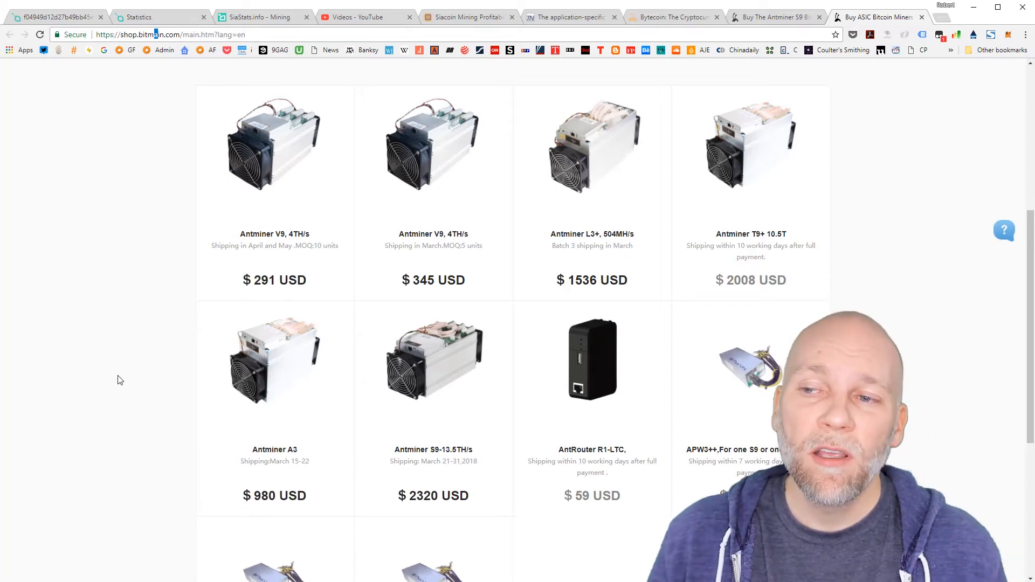
{"action": "mouse_move", "coordinate": [117, 350]}
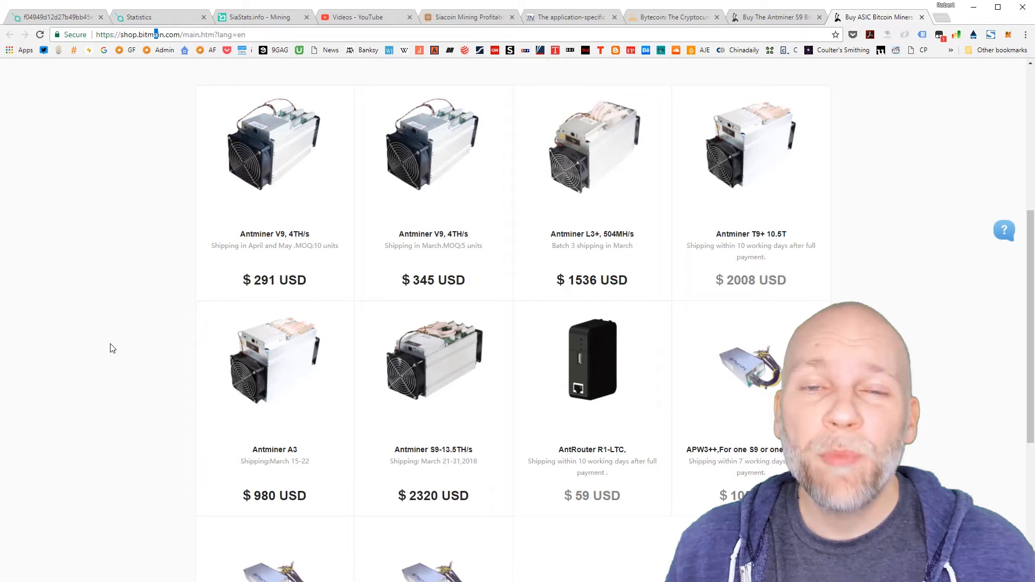
{"action": "mouse_move", "coordinate": [154, 395]}
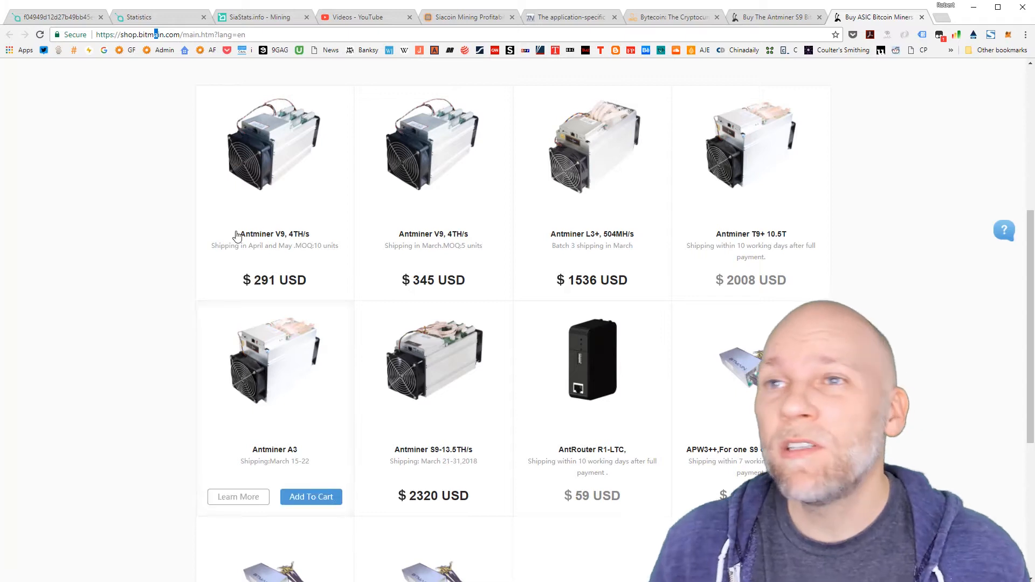
{"action": "left_click", "coordinate": [145, 16]}
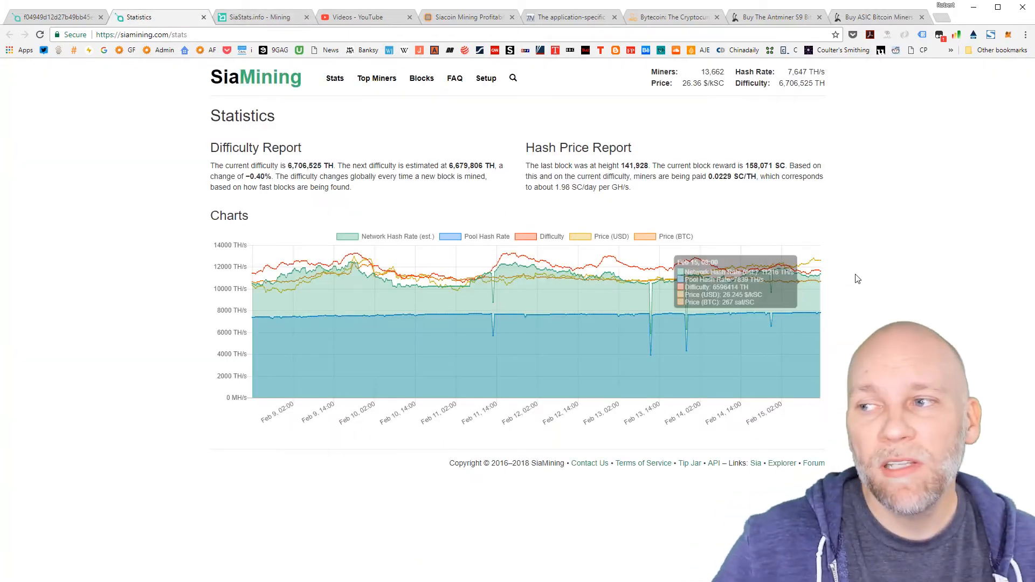
{"action": "mouse_move", "coordinate": [261, 22]}
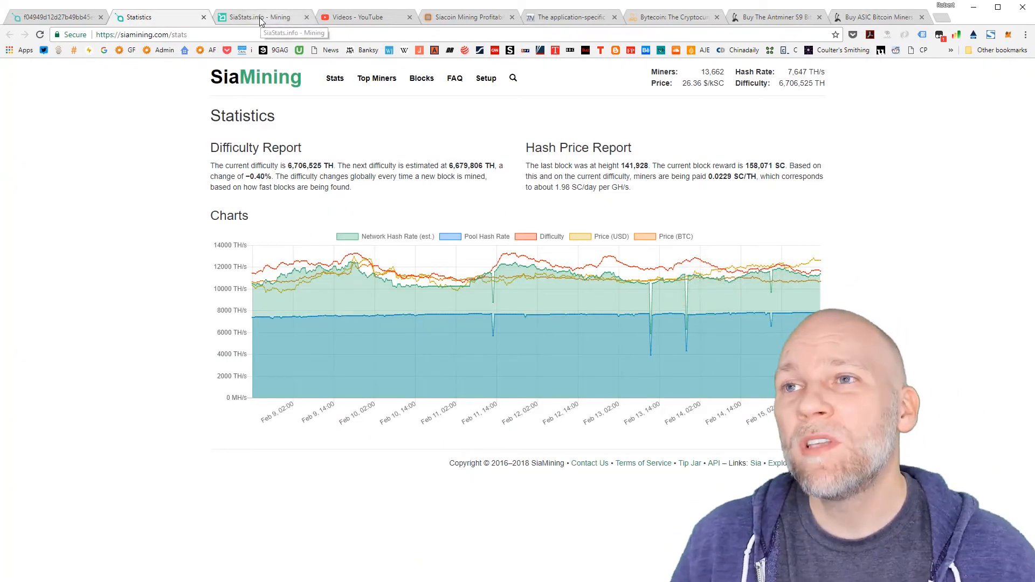
Briefly view the SiaStats mining tab, then return to Bitmain's Antminer listings.
{"action": "left_click", "coordinate": [261, 17]}
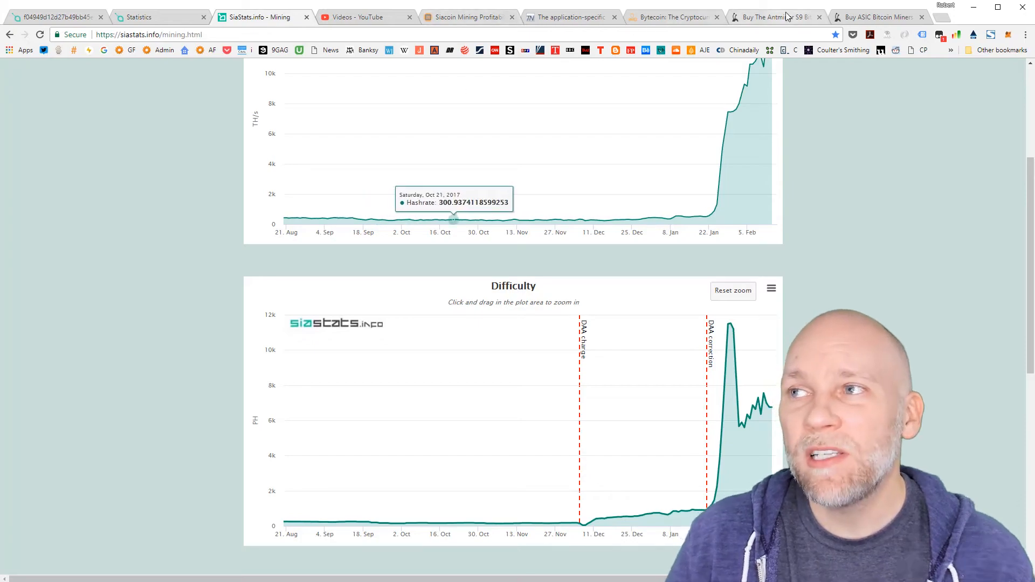
{"action": "left_click", "coordinate": [877, 17]}
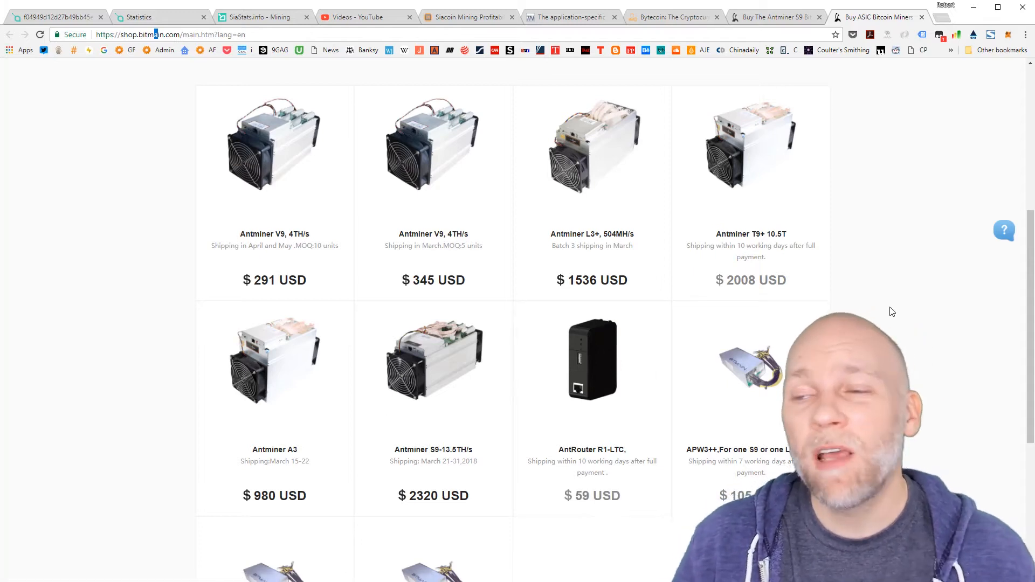
{"action": "mouse_move", "coordinate": [286, 368]}
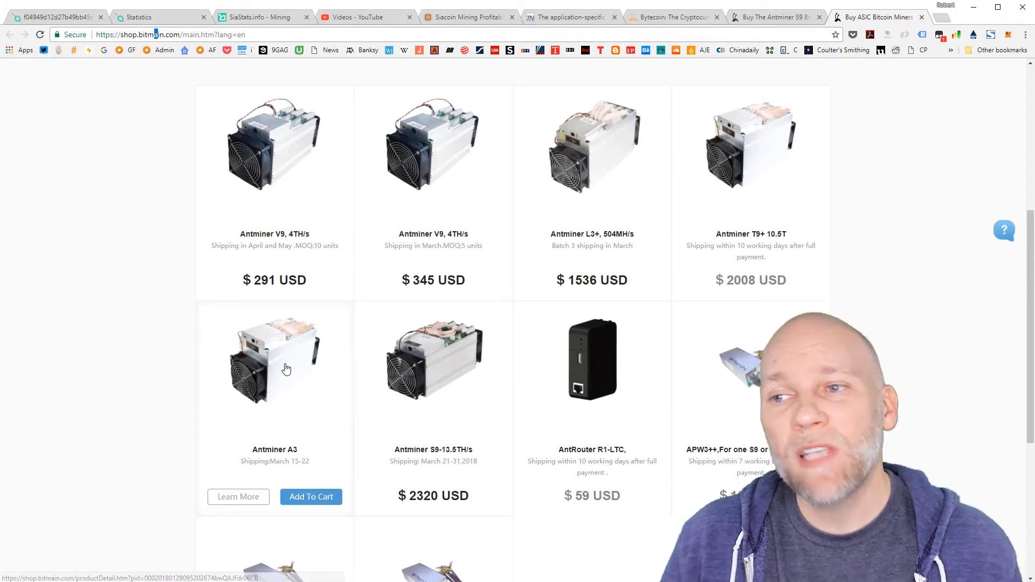
{"action": "mouse_move", "coordinate": [313, 385]}
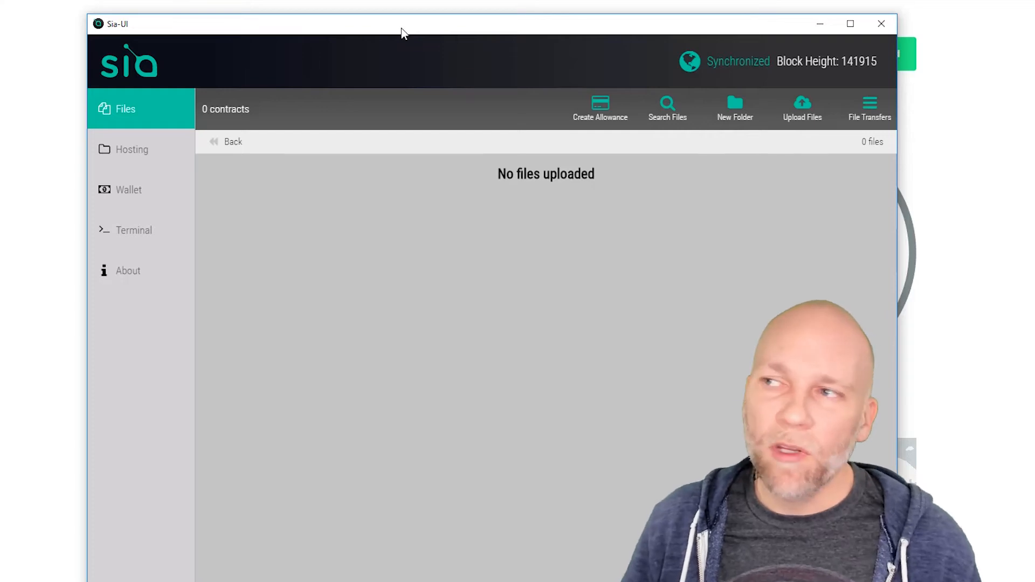
{"action": "mouse_move", "coordinate": [154, 155]}
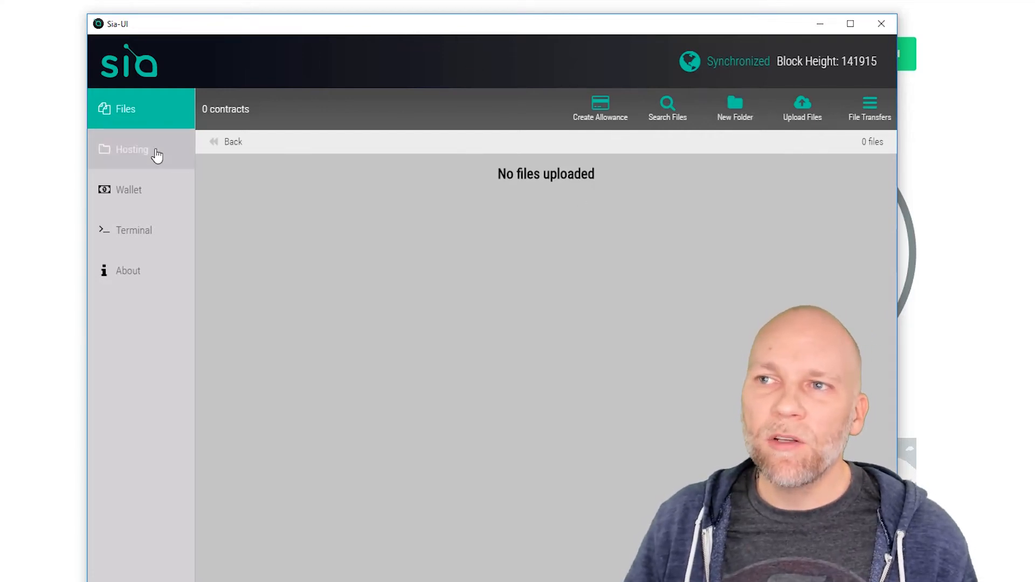
Open Sia-UI's Hosting page from the left sidebar.
{"action": "left_click", "coordinate": [131, 149]}
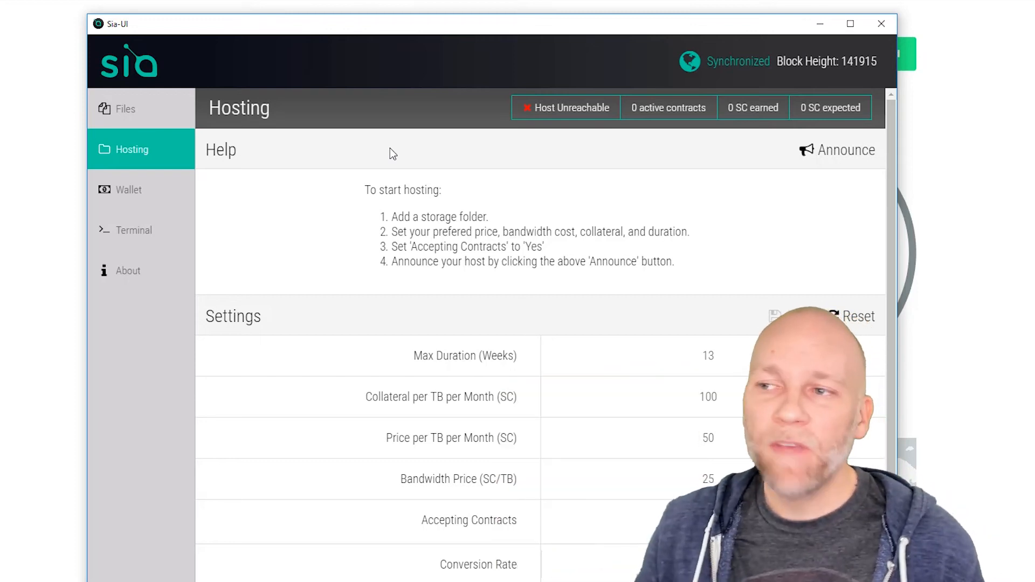
{"action": "mouse_move", "coordinate": [385, 162]}
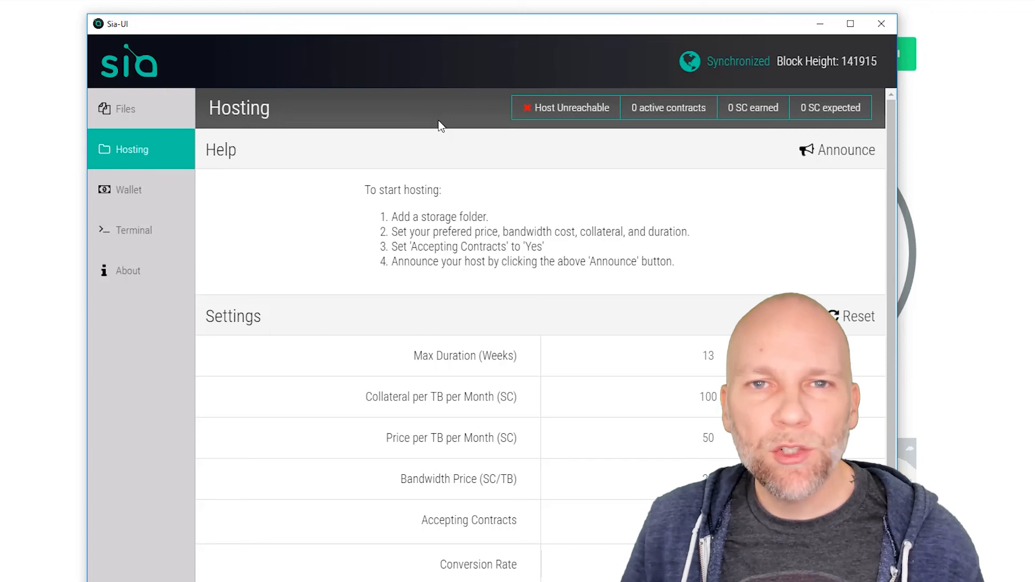
{"action": "mouse_move", "coordinate": [519, 198]}
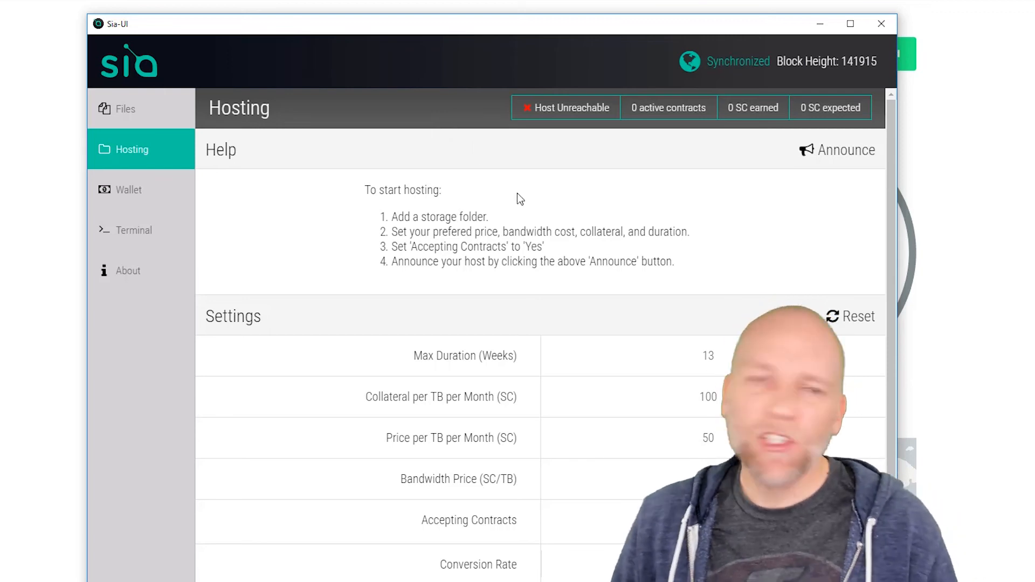
{"action": "mouse_move", "coordinate": [488, 76]}
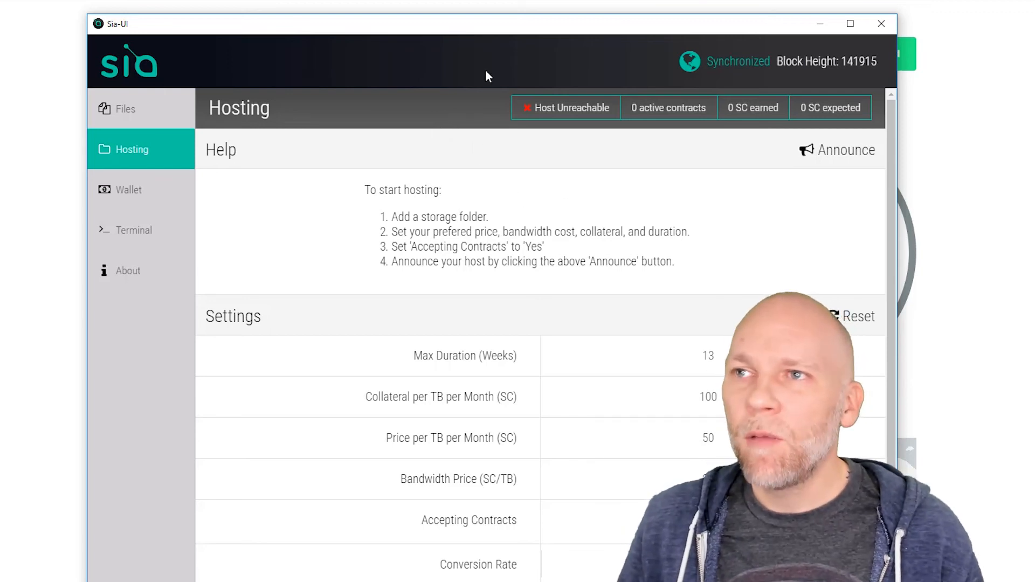